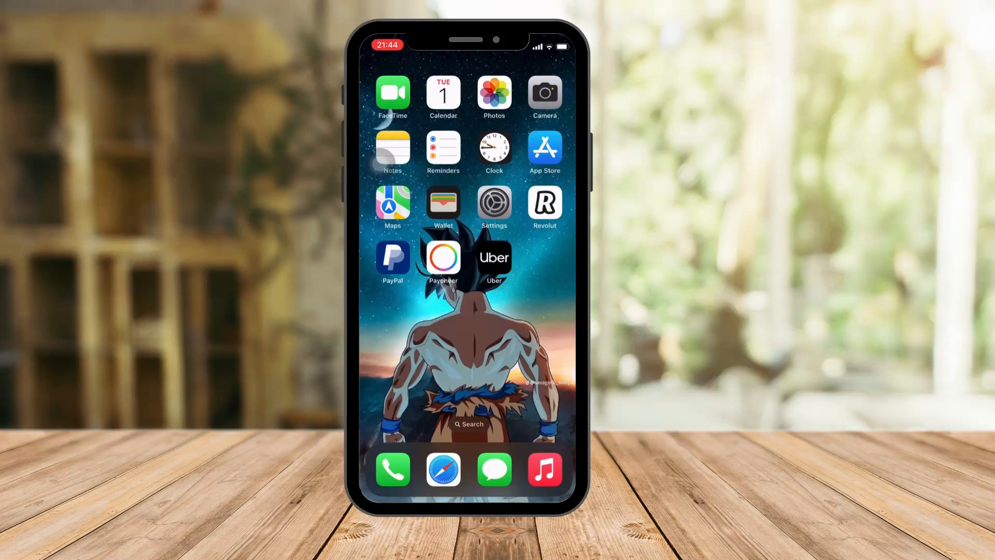
Check iOS Settings for software updates, then return to the Home Screen and launch Telegram.
scroll("left", 3)
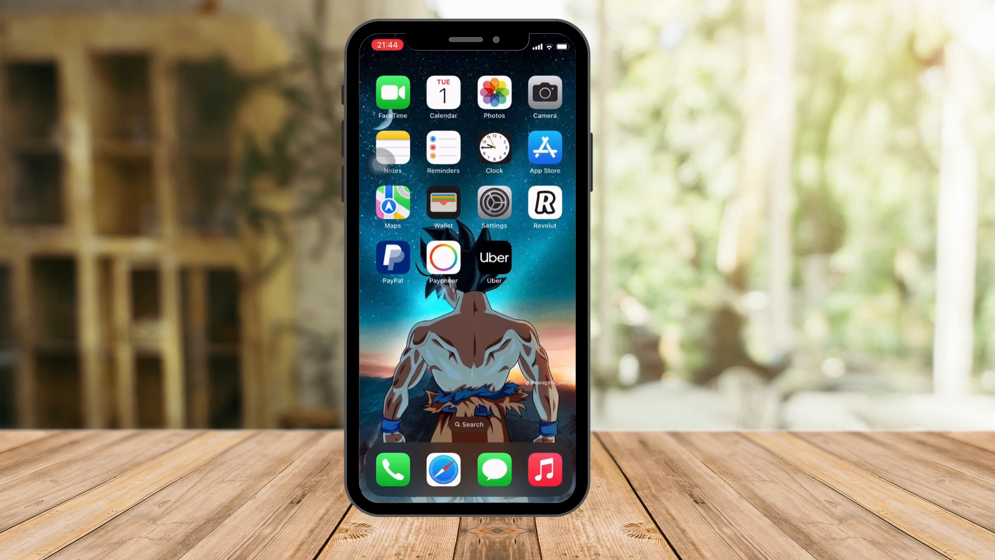
left_click(494, 205)
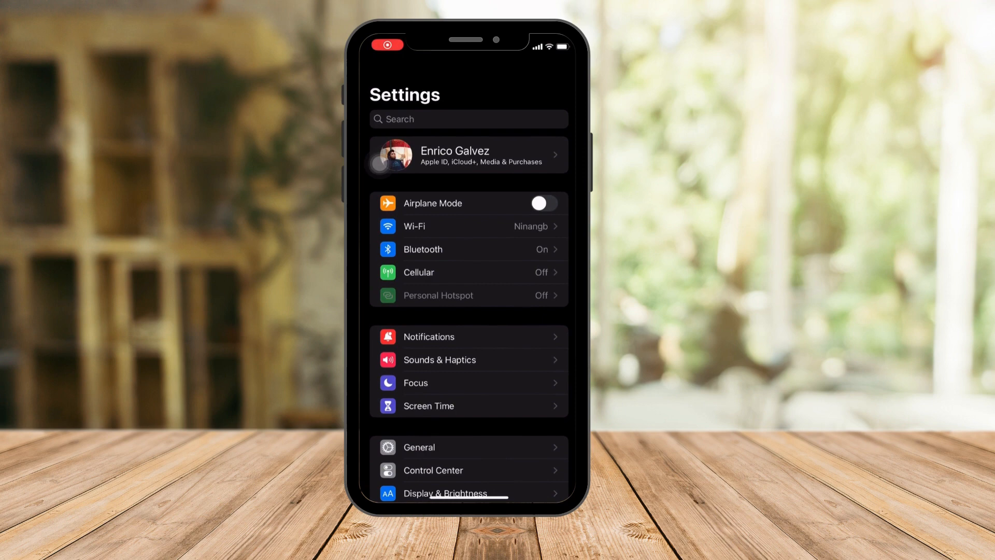
scroll("down", 3)
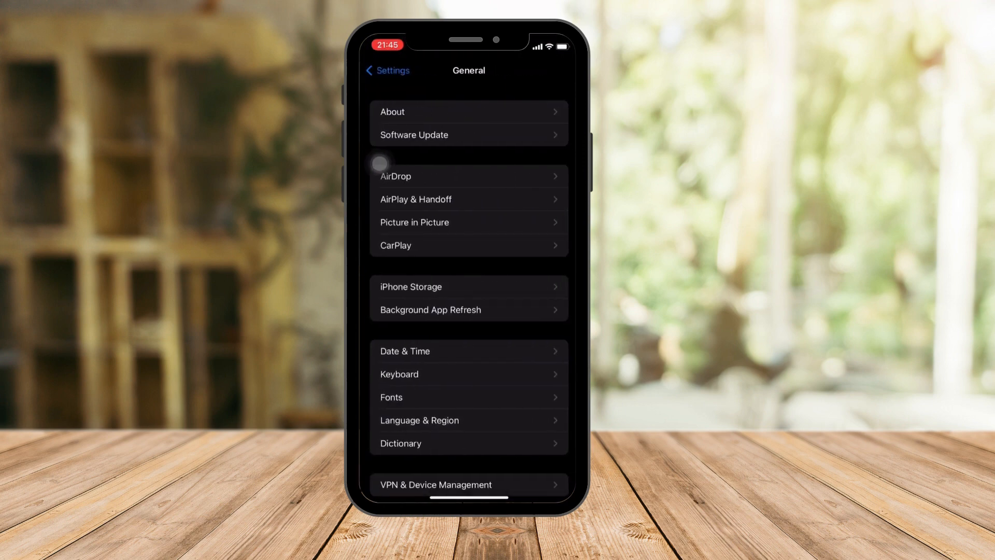
left_click(469, 135)
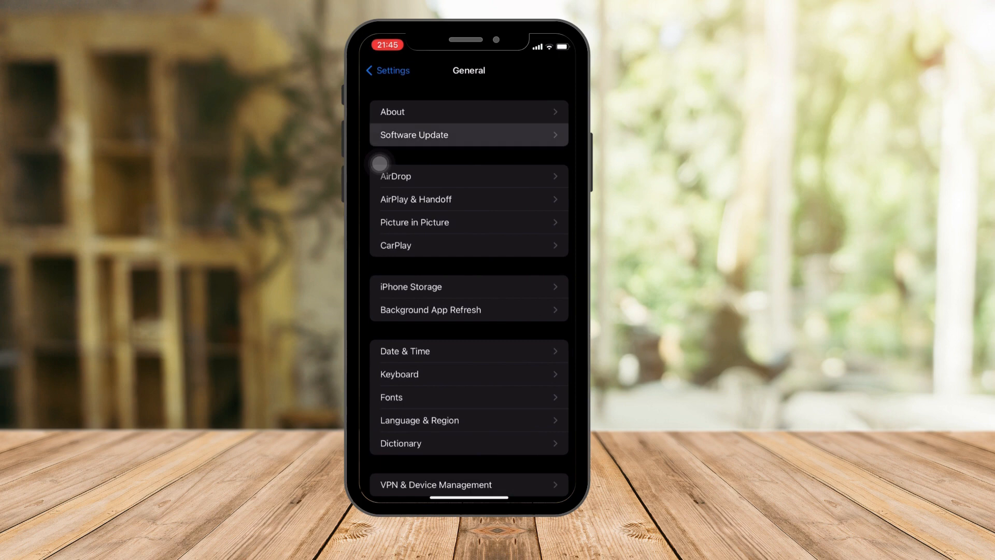
left_click(468, 133)
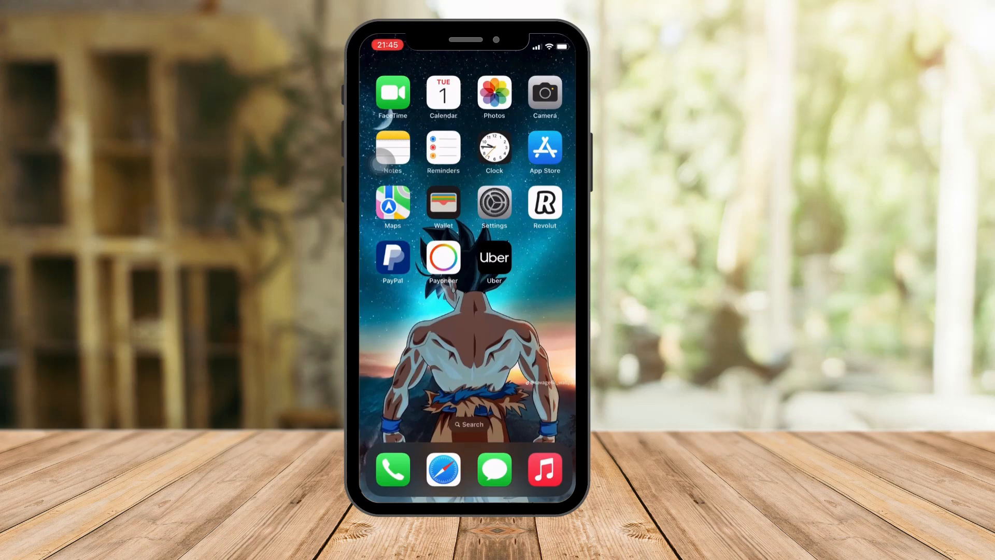
scroll("right", 3)
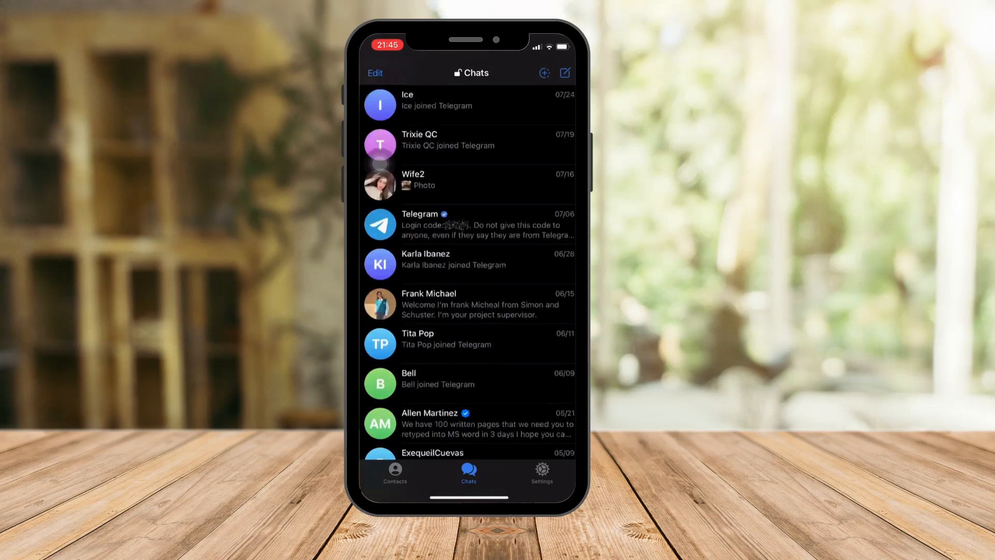
Go to Telegram's Settings and scroll down toward the Data and Storage entry.
scroll("down", 3)
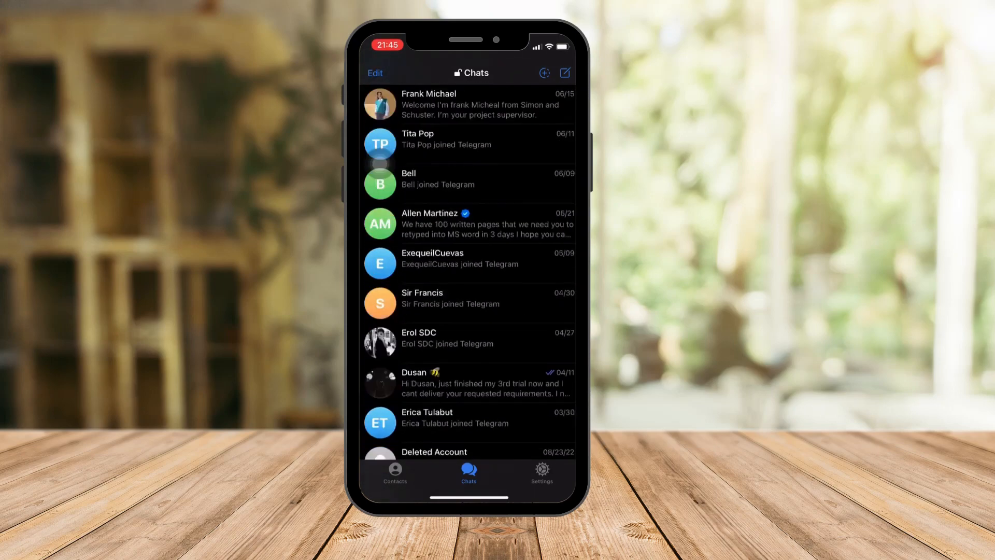
scroll("down", 3)
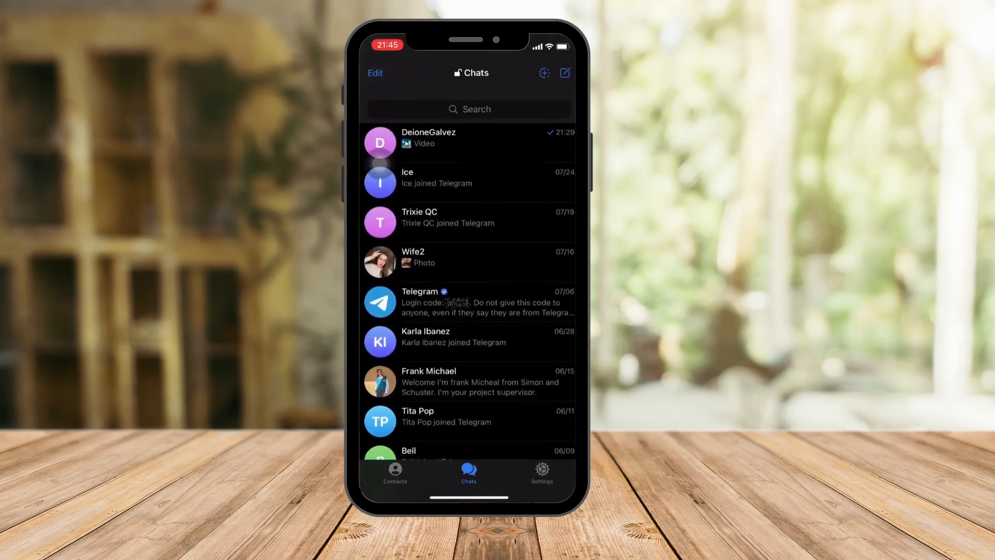
left_click(541, 473)
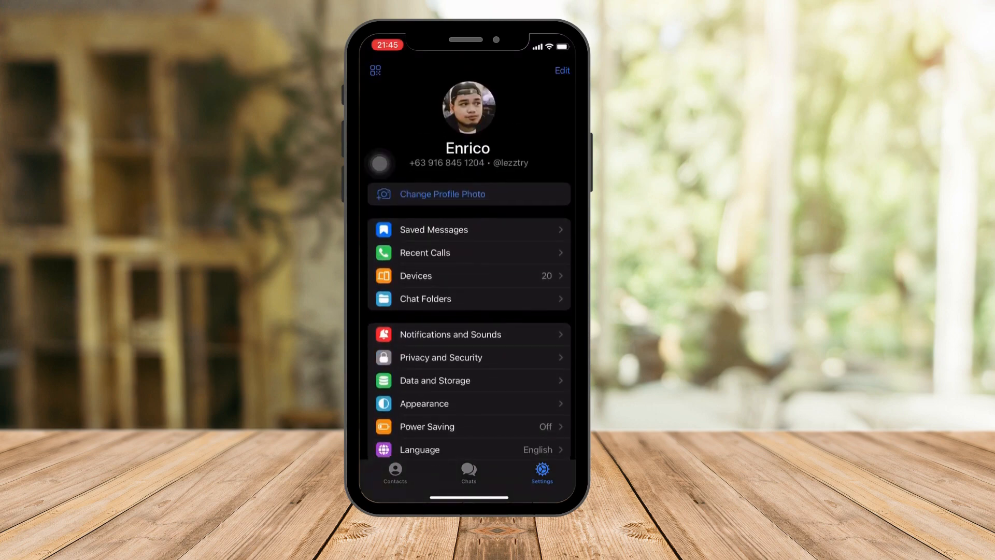
scroll("down", 3)
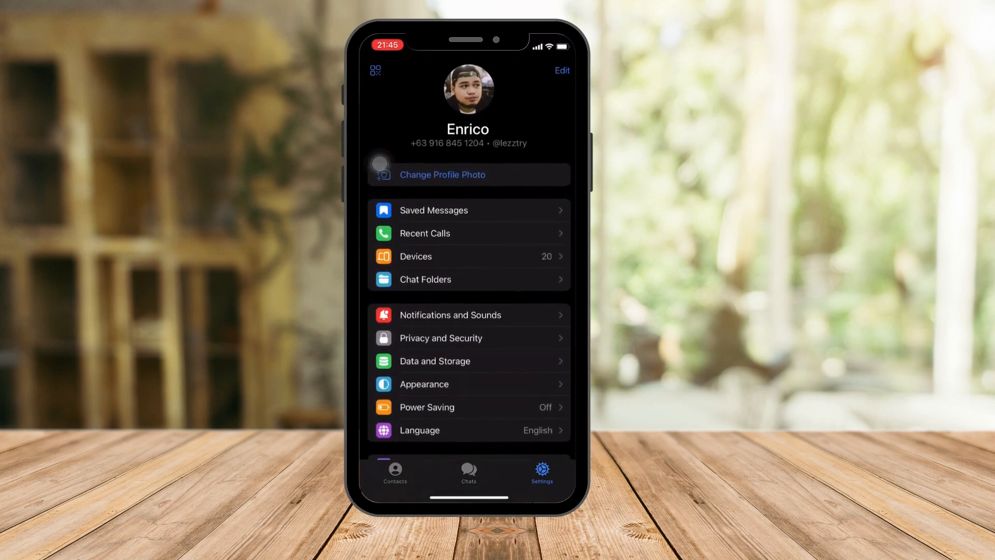
scroll("down", 3)
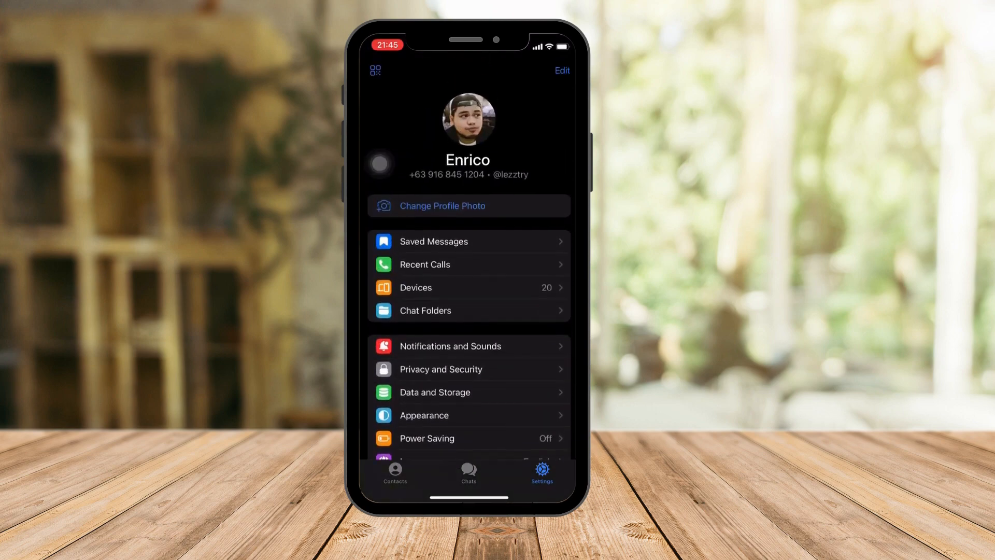
scroll("down", 3)
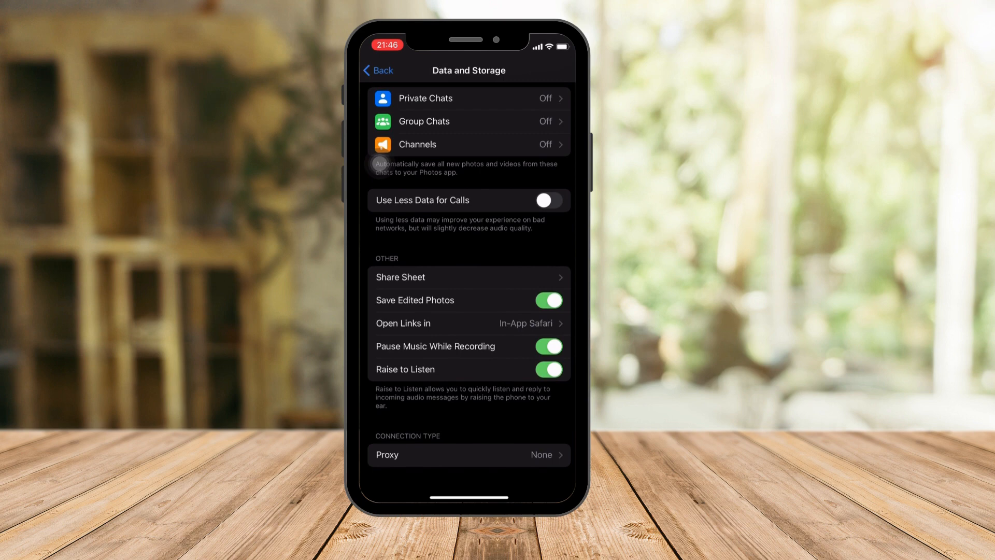
left_click(547, 300)
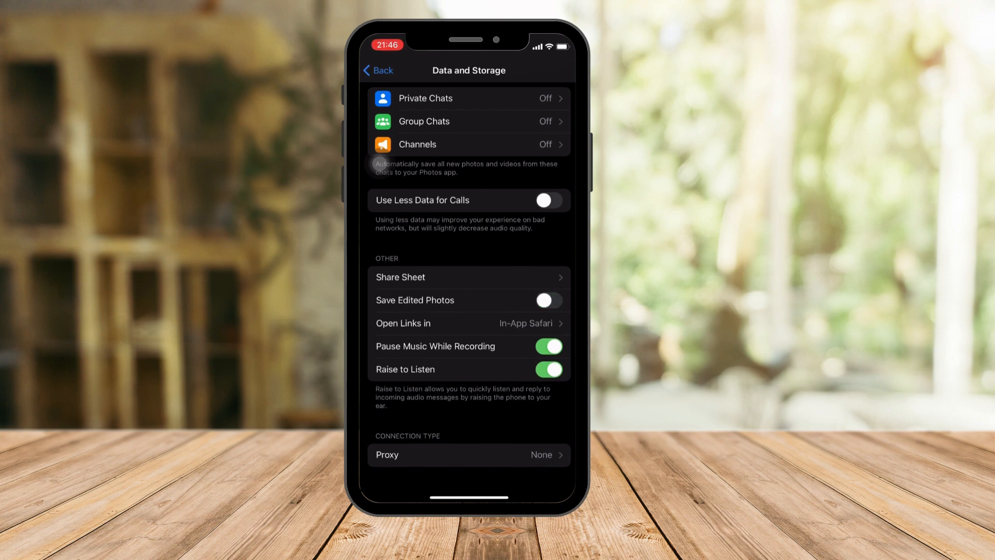
left_click(548, 300)
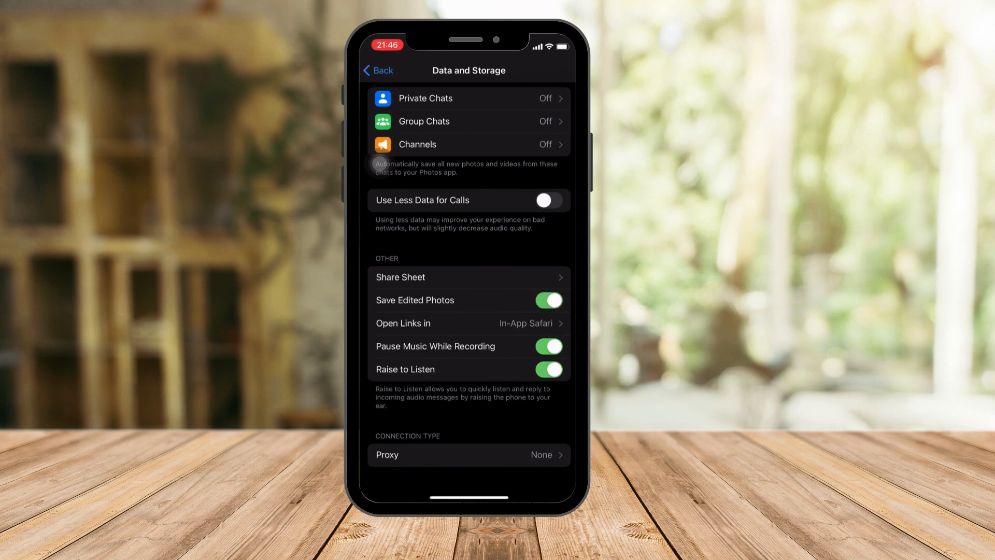
scroll("down", 3)
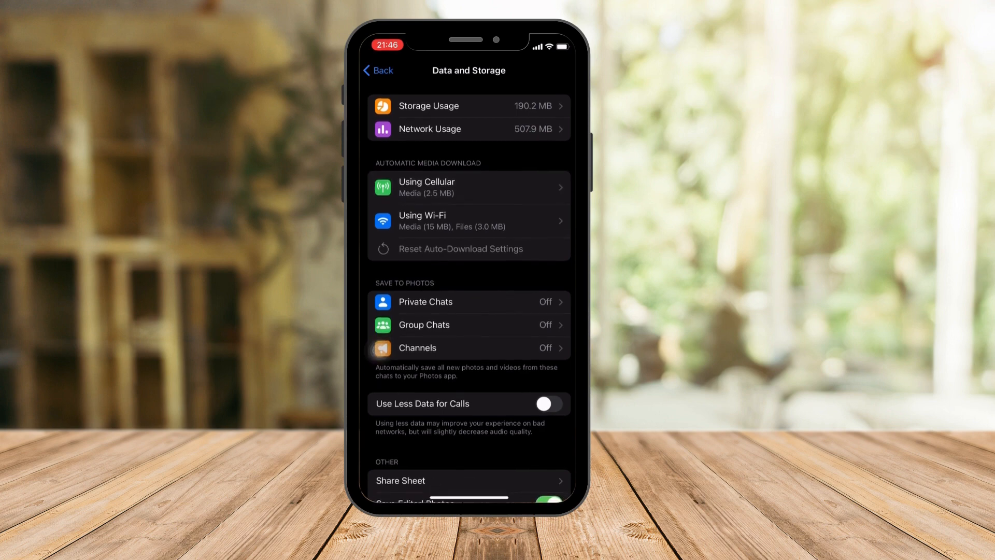
left_click(468, 187)
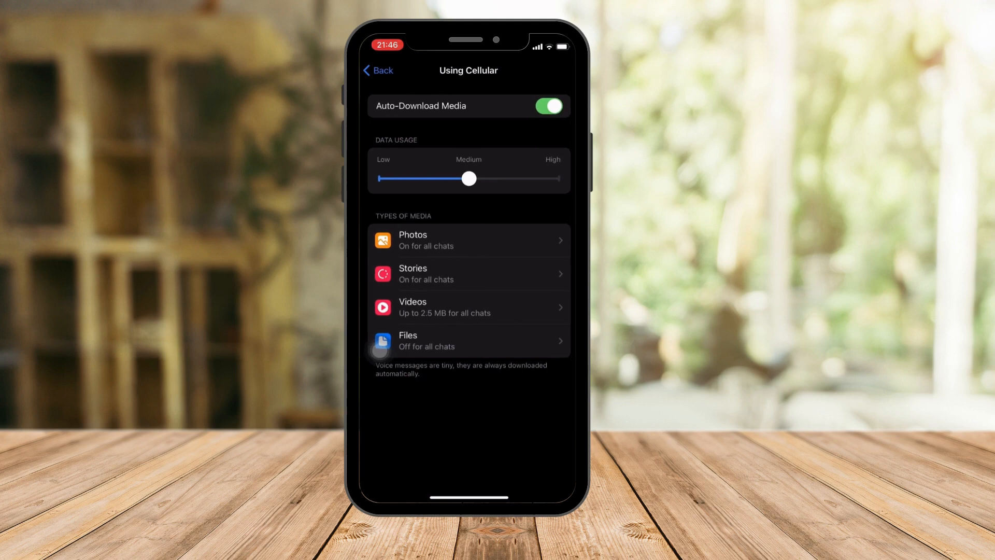
left_click(379, 70)
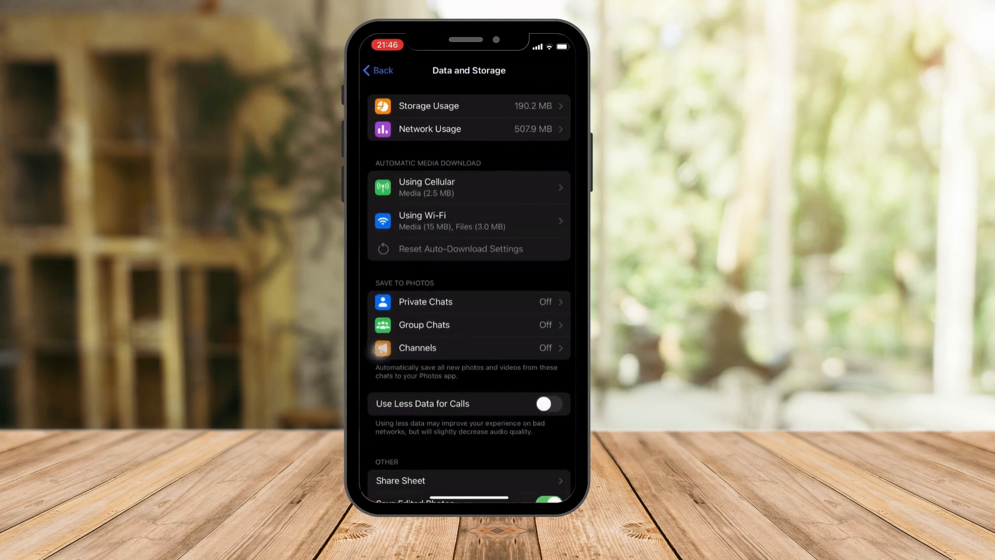
left_click(467, 248)
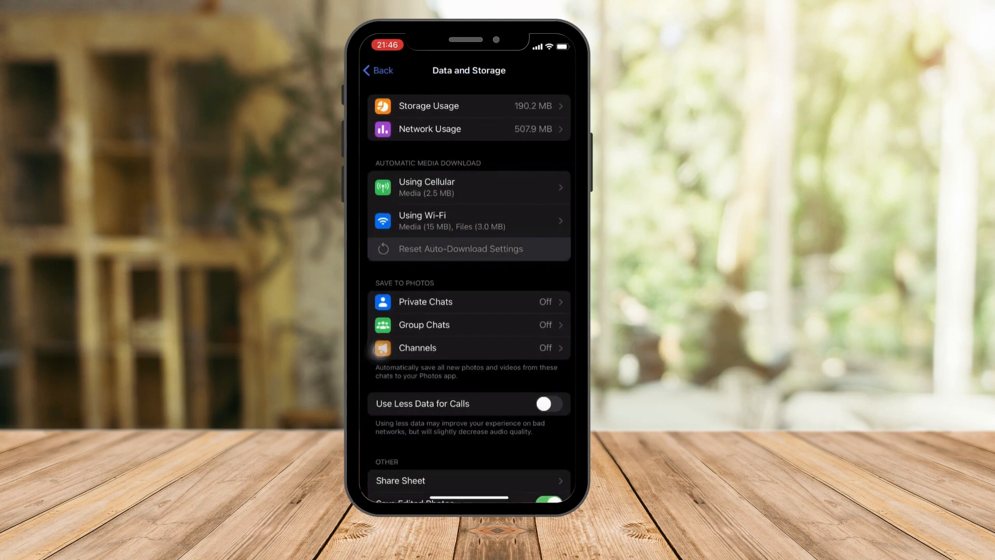